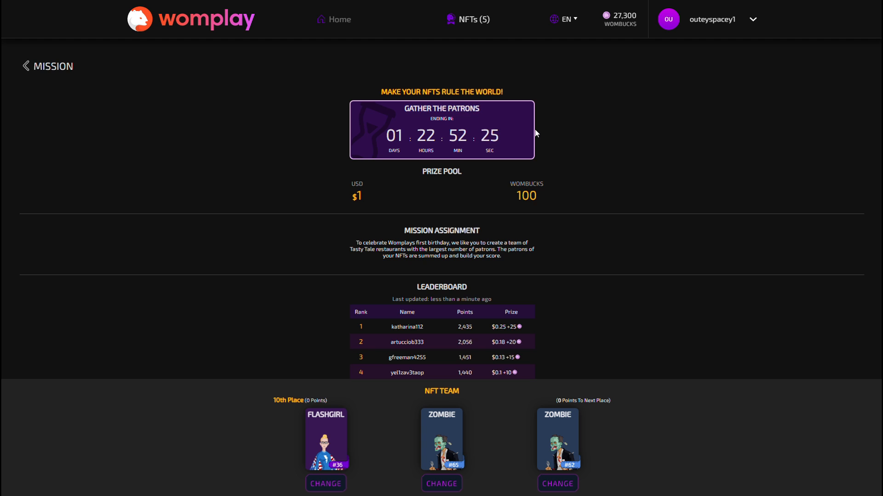
# Step: Join the 'Berlin is calling!' mission from the NFTs page and scroll to its leaderboard
pyautogui.scroll(-3)
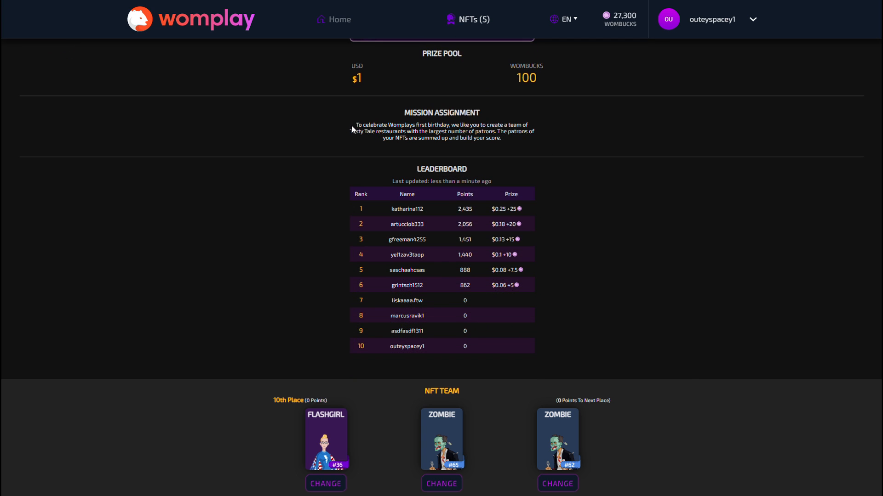
pyautogui.moveTo(513, 144)
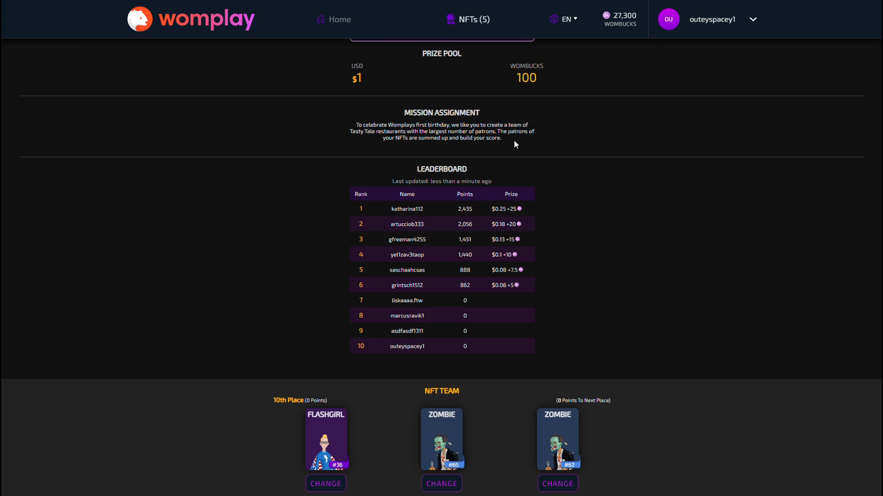
pyautogui.moveTo(347, 160)
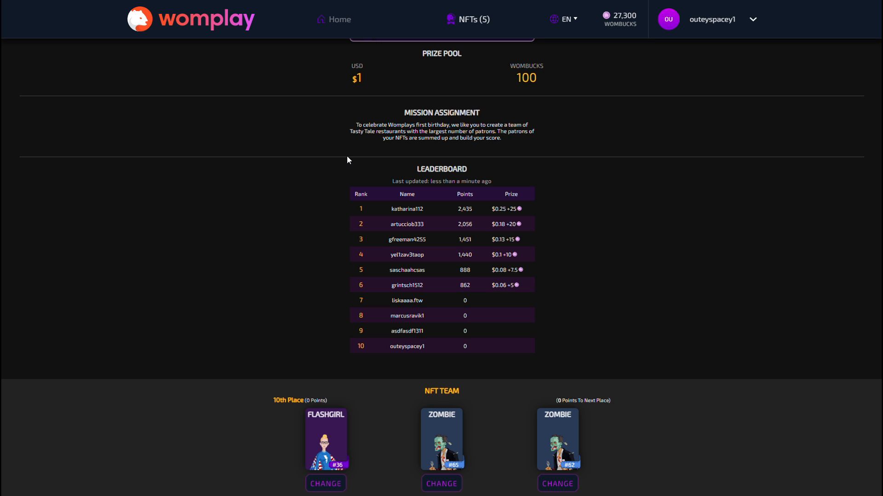
pyautogui.moveTo(280, 364)
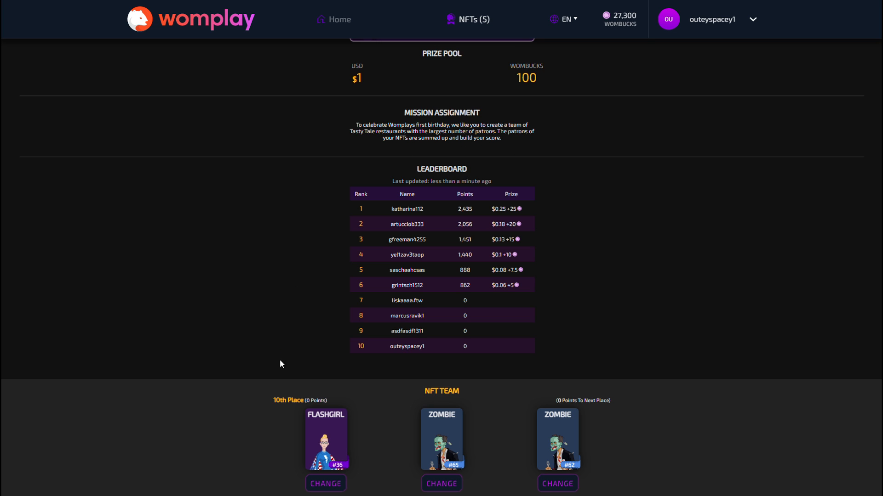
pyautogui.moveTo(281, 493)
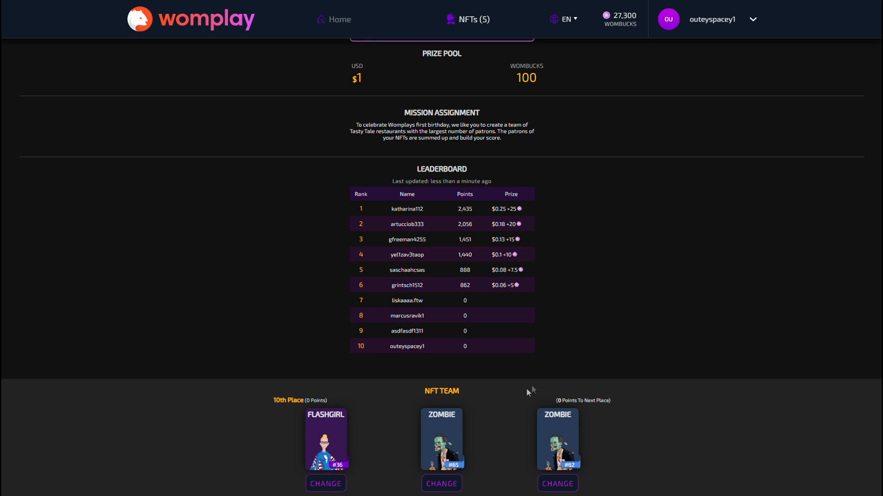
pyautogui.moveTo(440, 358)
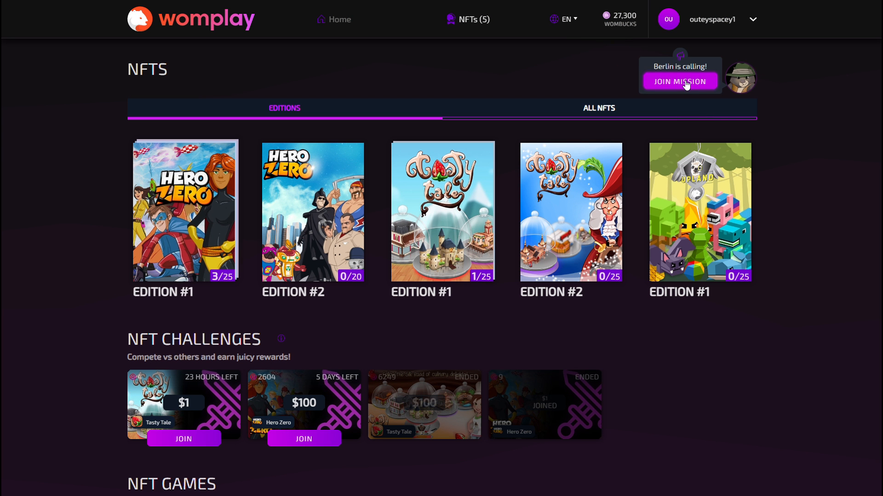
pyautogui.click(679, 81)
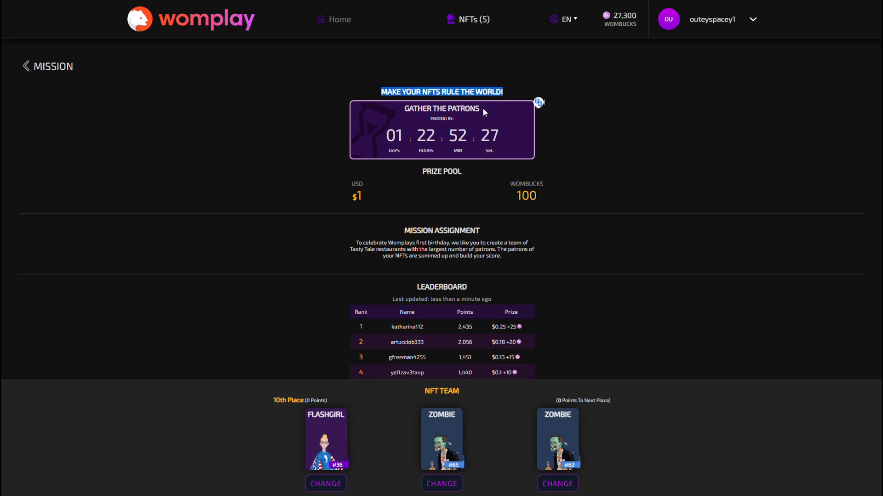
pyautogui.scroll(-3)
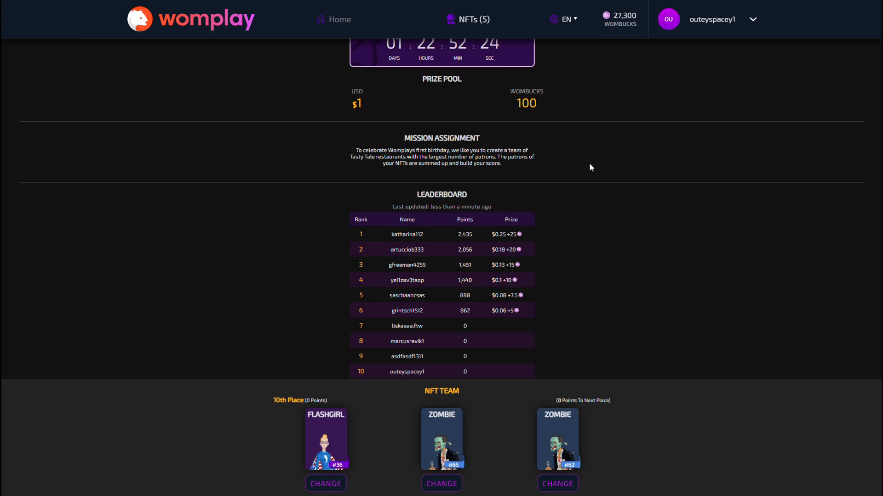
pyautogui.scroll(-3)
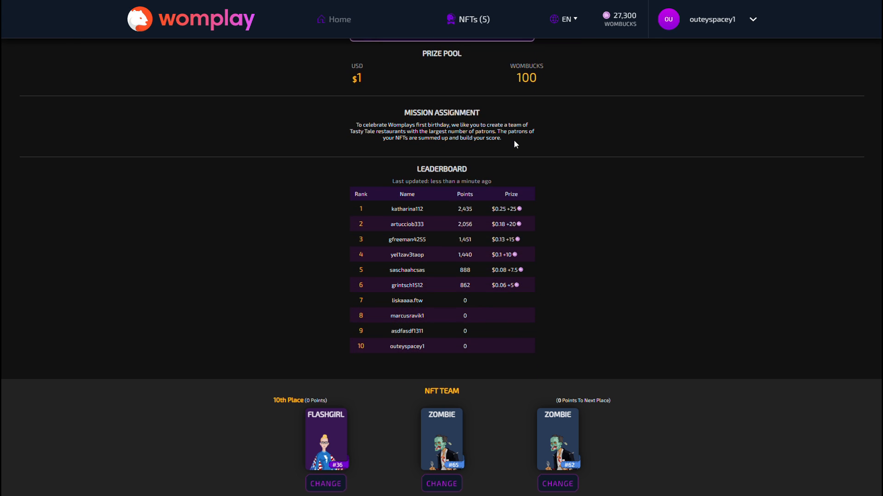
pyautogui.moveTo(354, 159)
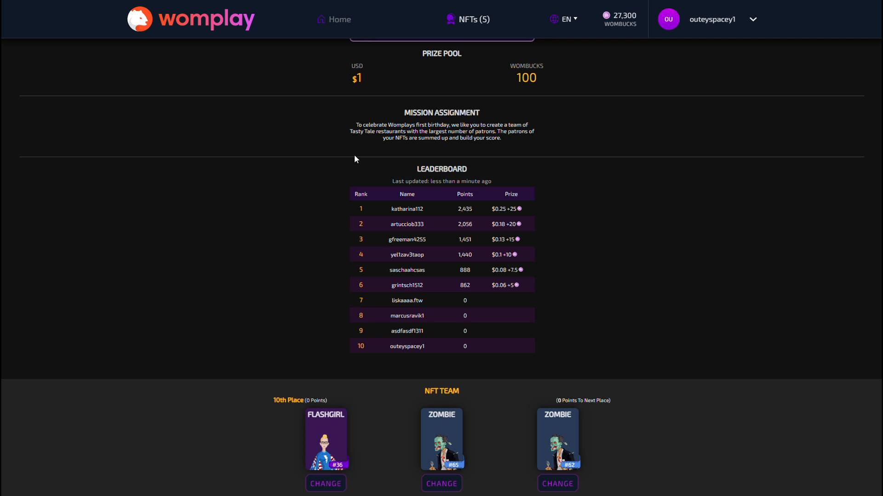
pyautogui.moveTo(454, 456)
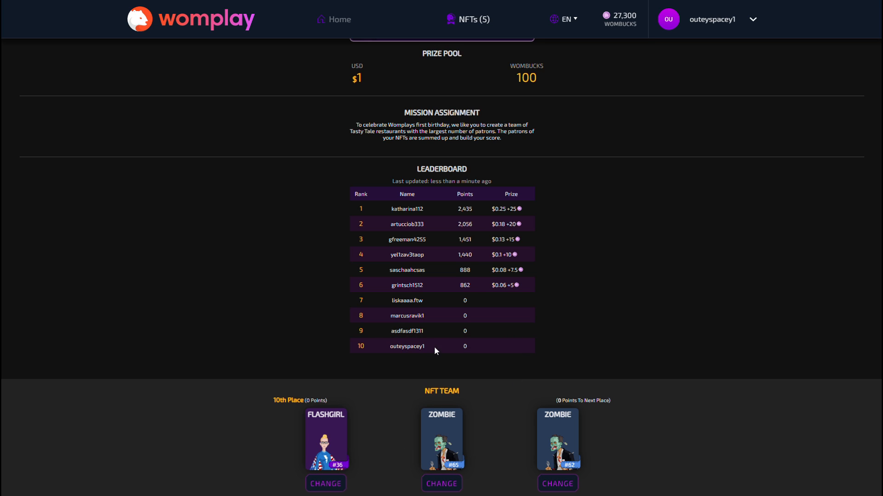
pyautogui.moveTo(301, 491)
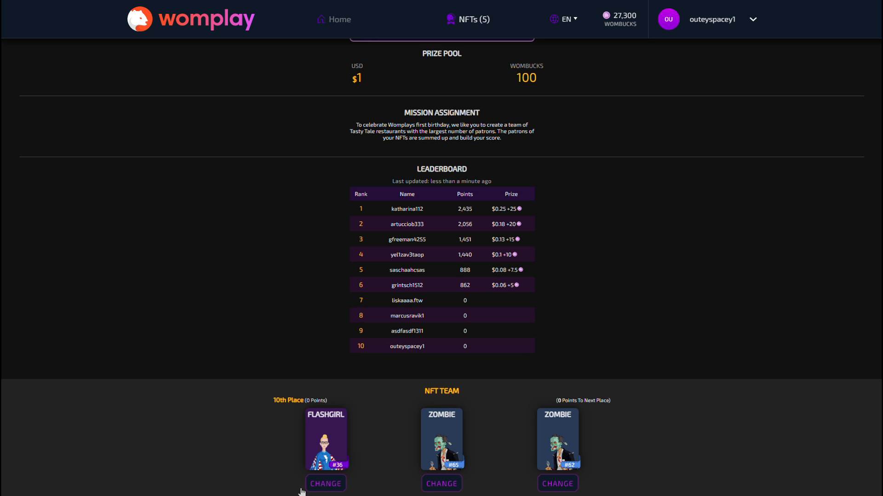
# Step: Open the Place NFT list offering Doc and Cozy Croissant as Flashgirl replacements
pyautogui.click(325, 484)
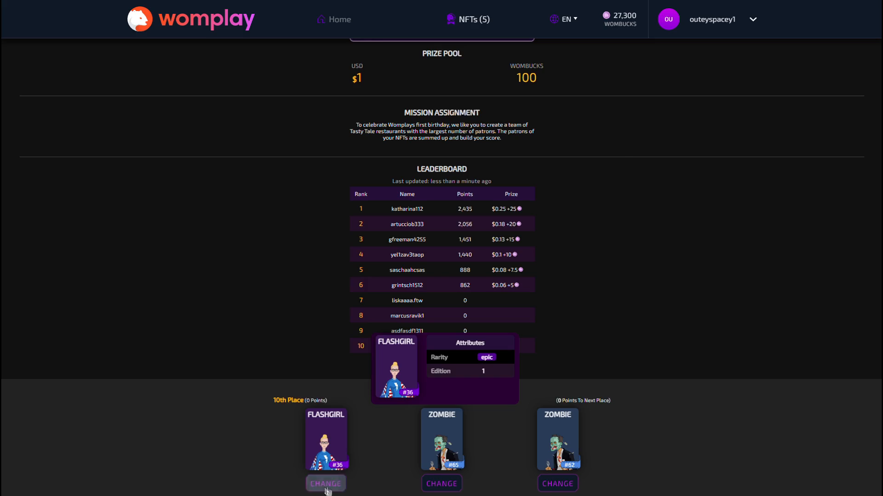
pyautogui.click(325, 483)
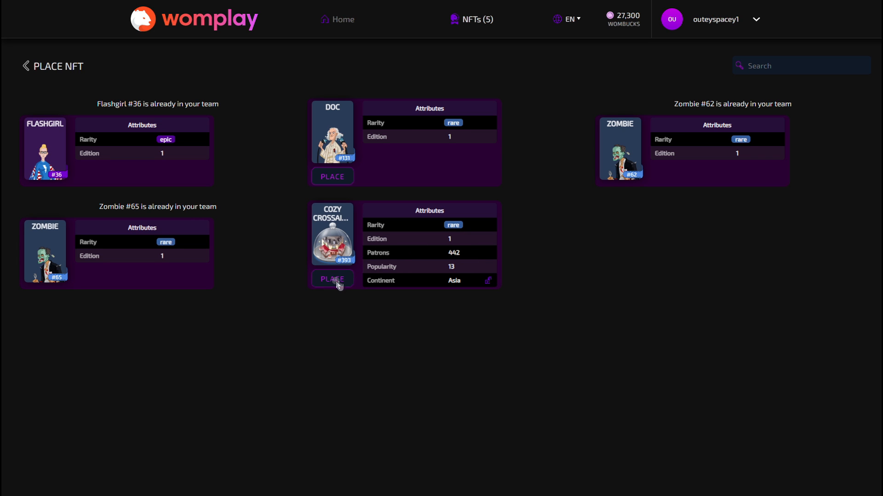
# Step: Place Cozy Croissant in Flashgirl's slot and check the leaderboard shows 7th place, 442 points
pyautogui.click(332, 280)
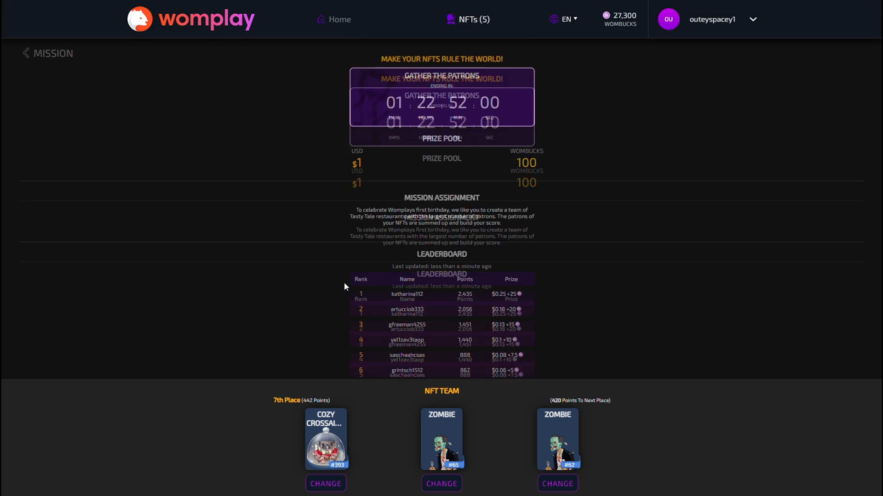
pyautogui.scroll(-3)
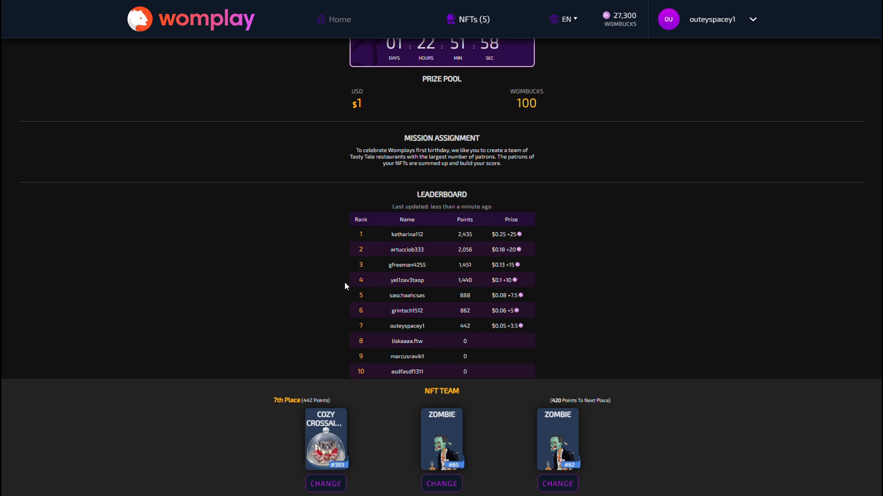
pyautogui.scroll(-3)
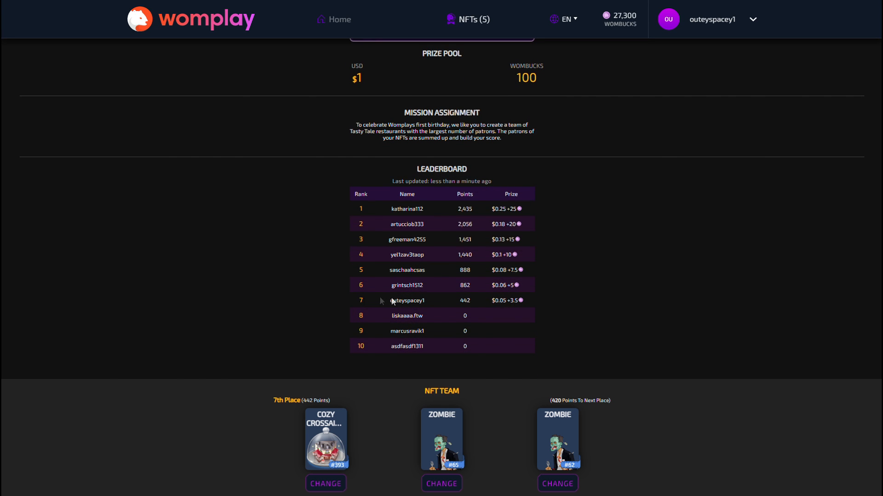